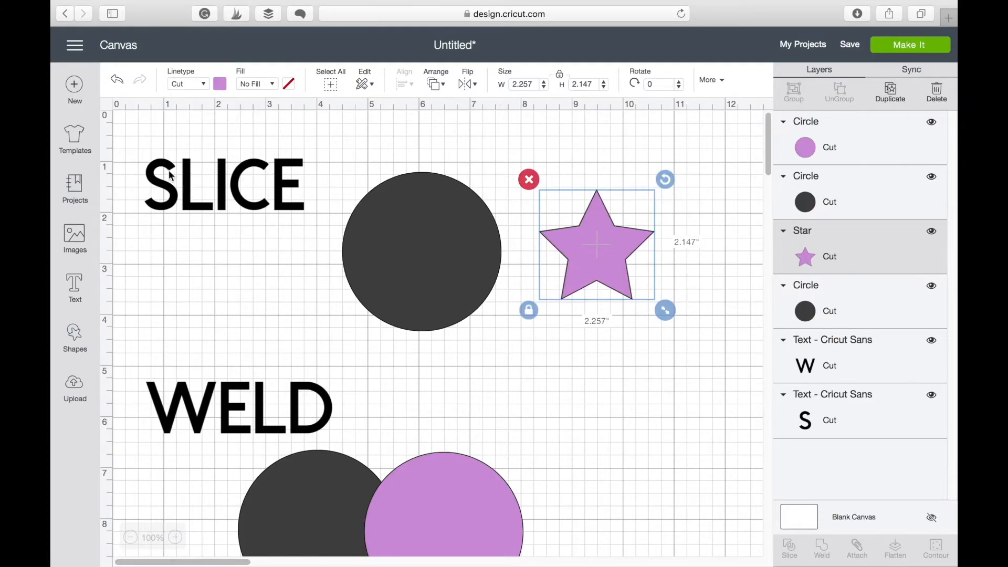
mouse_move(386, 305)
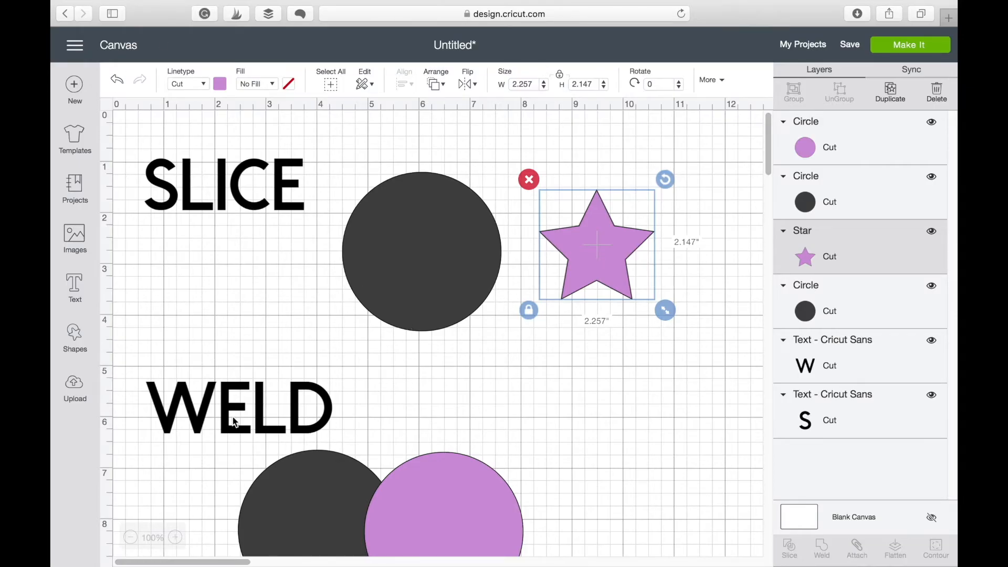
mouse_move(553, 242)
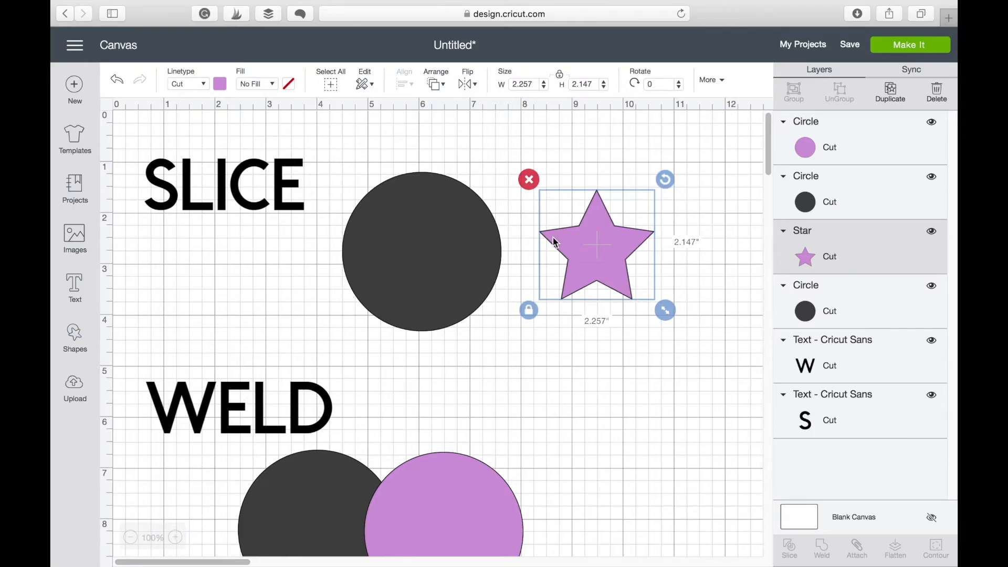
mouse_move(411, 197)
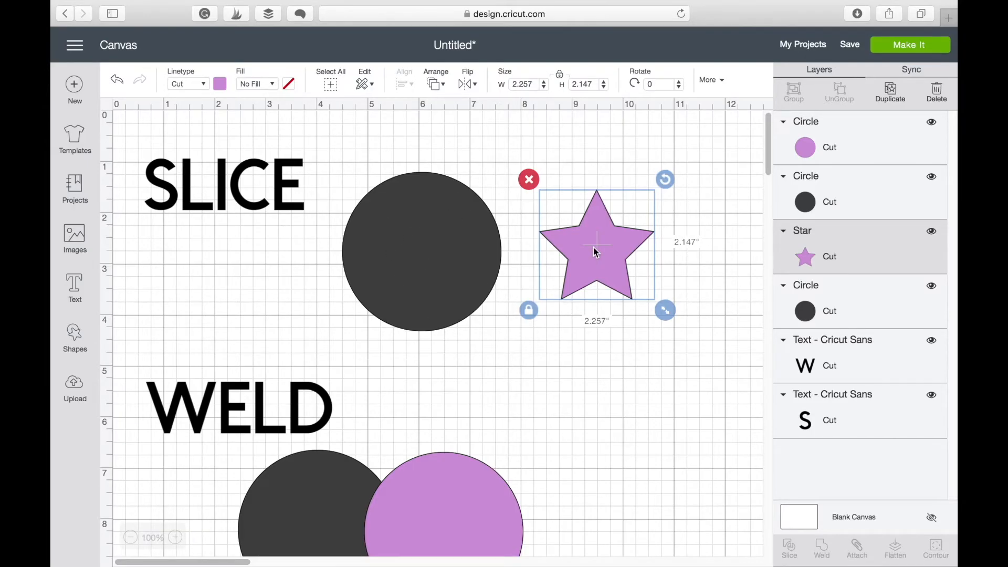
Place the purple star at the dark circle's centre and select both shapes together
drag(594, 250, 421, 251)
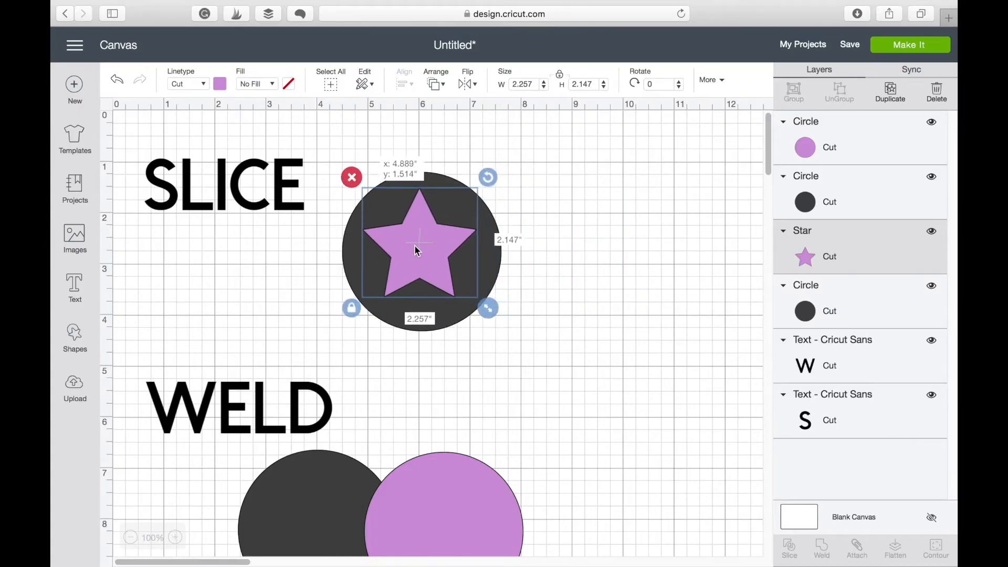
drag(415, 251, 420, 253)
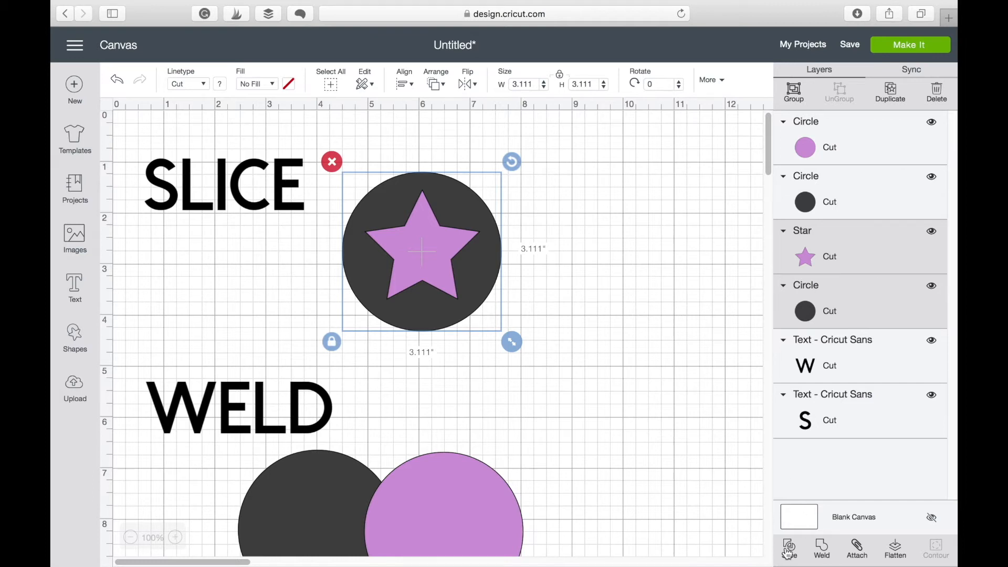
Slice the star out of the circle into three separate slice result pieces
click(788, 548)
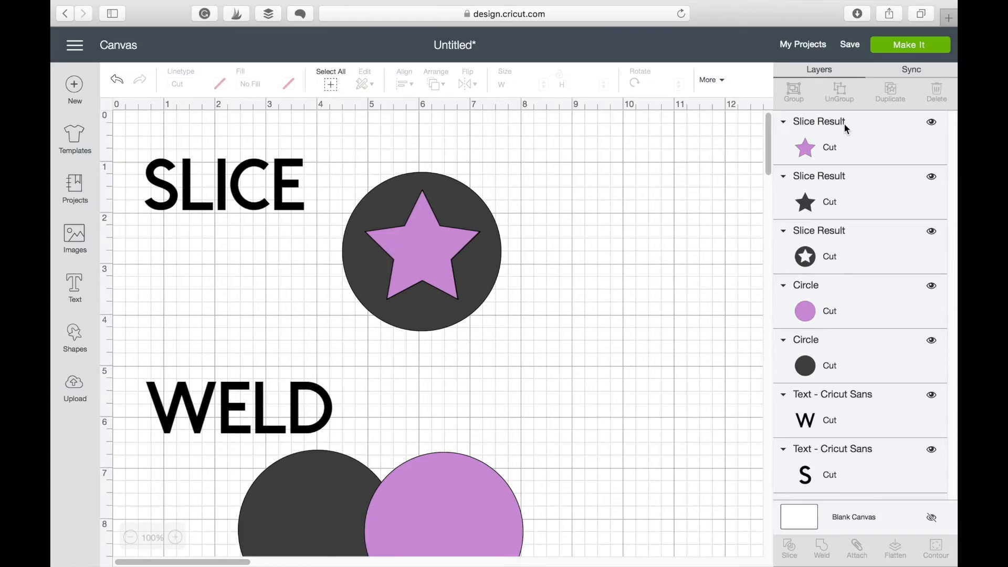
mouse_move(832, 159)
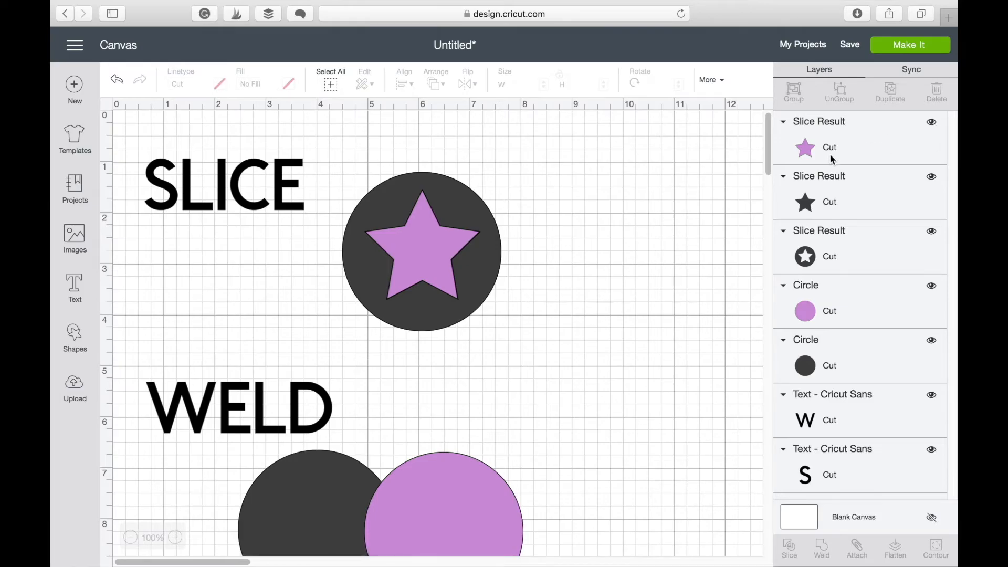
mouse_move(950, 115)
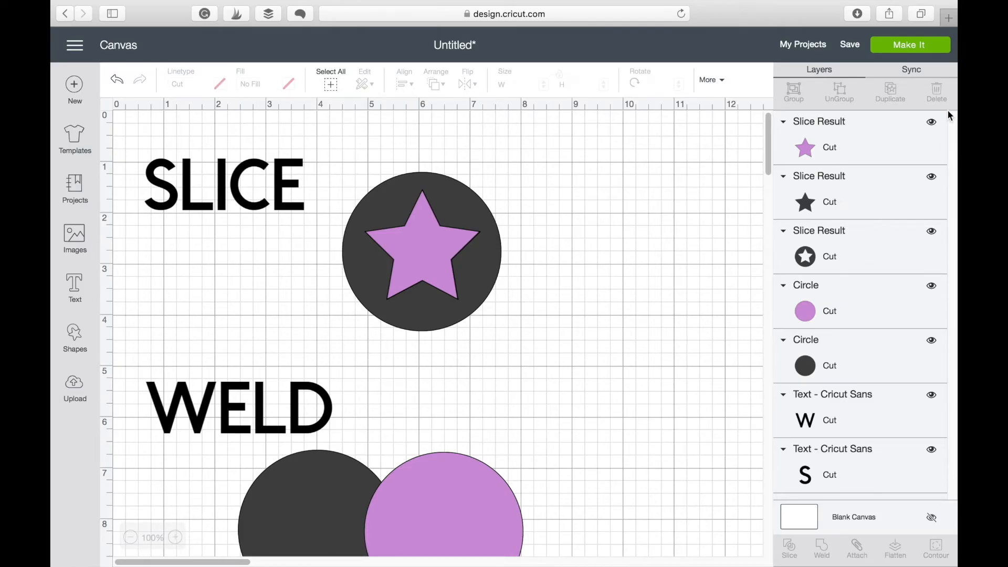
Hide the purple and dark star slice pieces, leaving the circle with a star-shaped hole selected
click(931, 122)
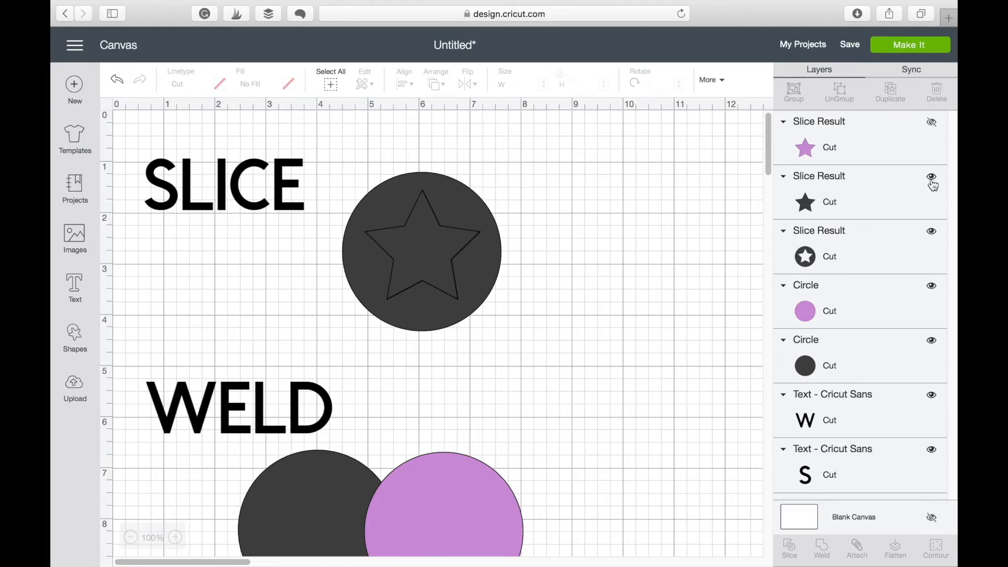
click(931, 175)
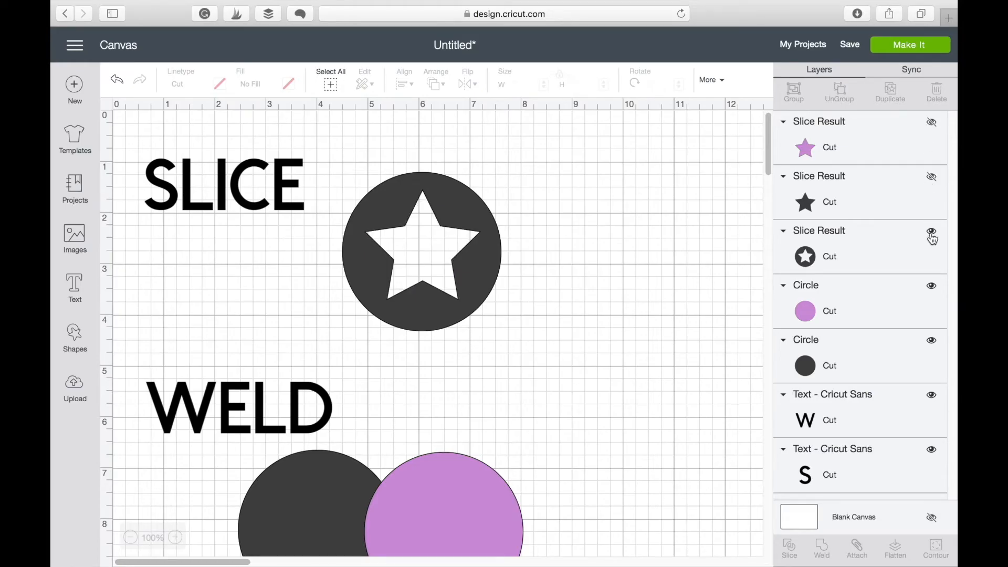
click(931, 234)
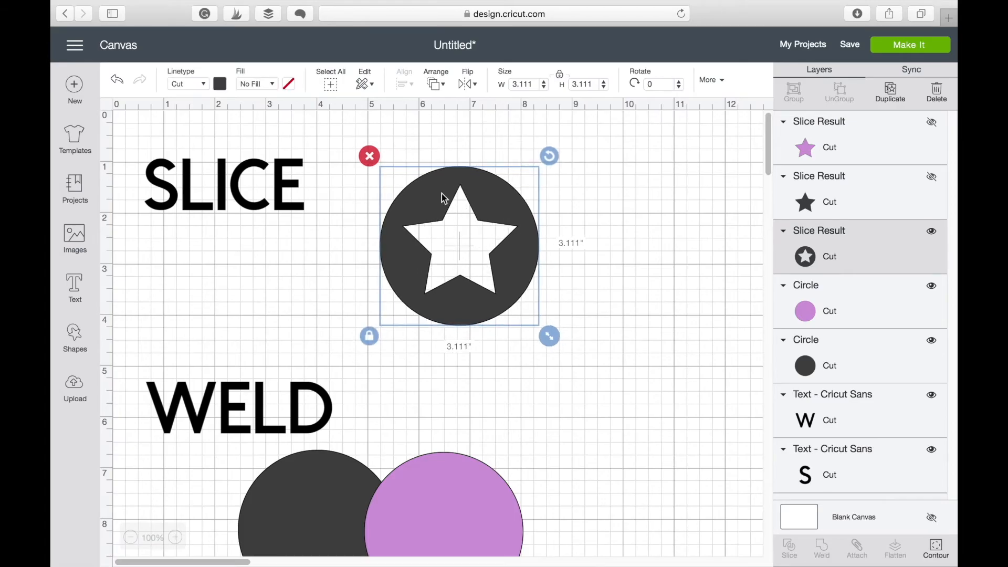
mouse_move(399, 154)
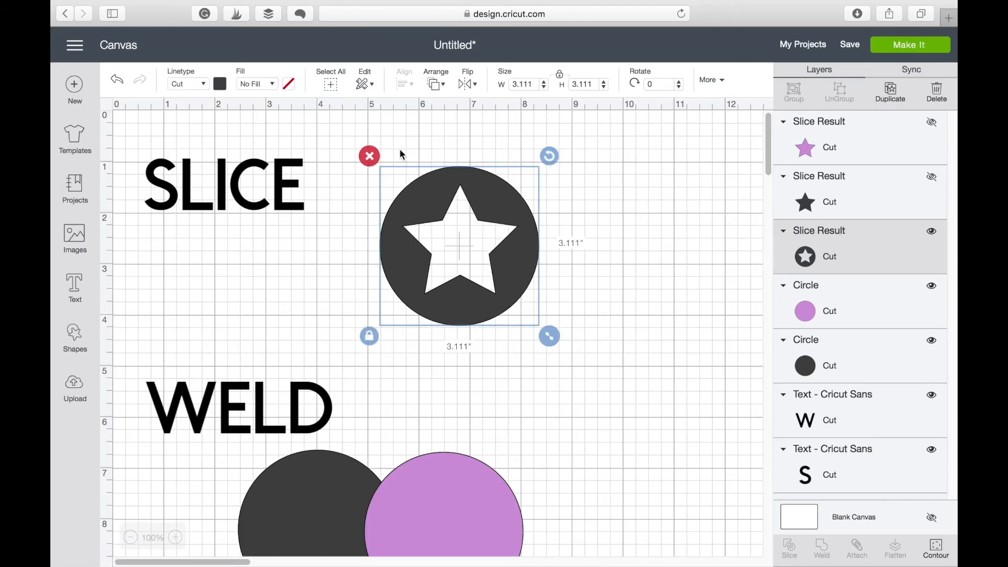
mouse_move(540, 200)
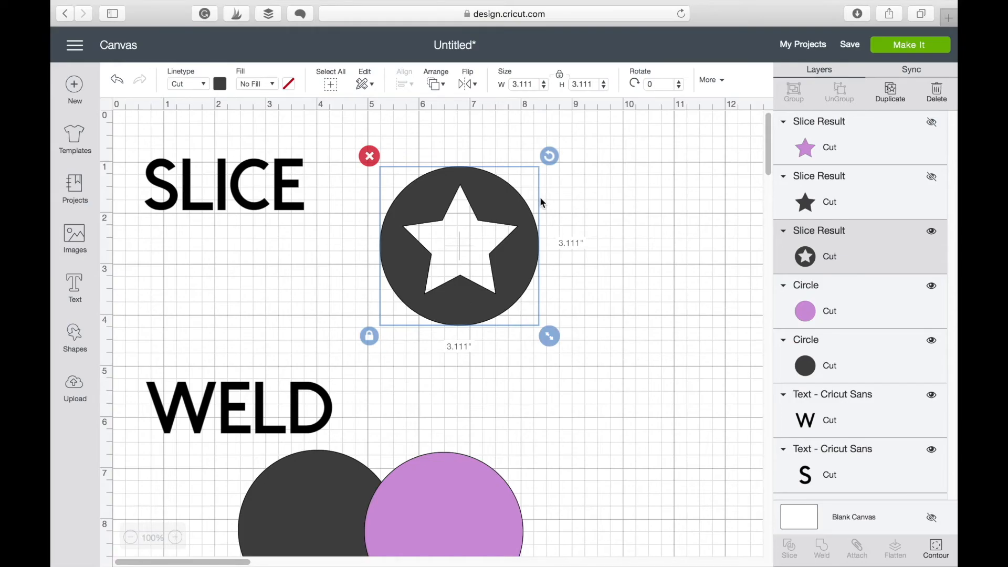
scroll(down, 3)
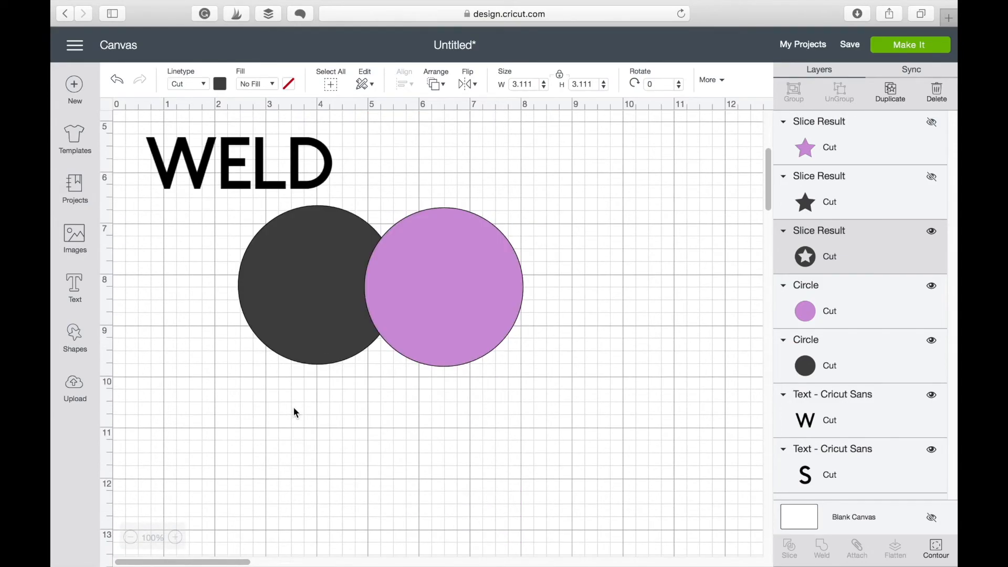
mouse_move(539, 313)
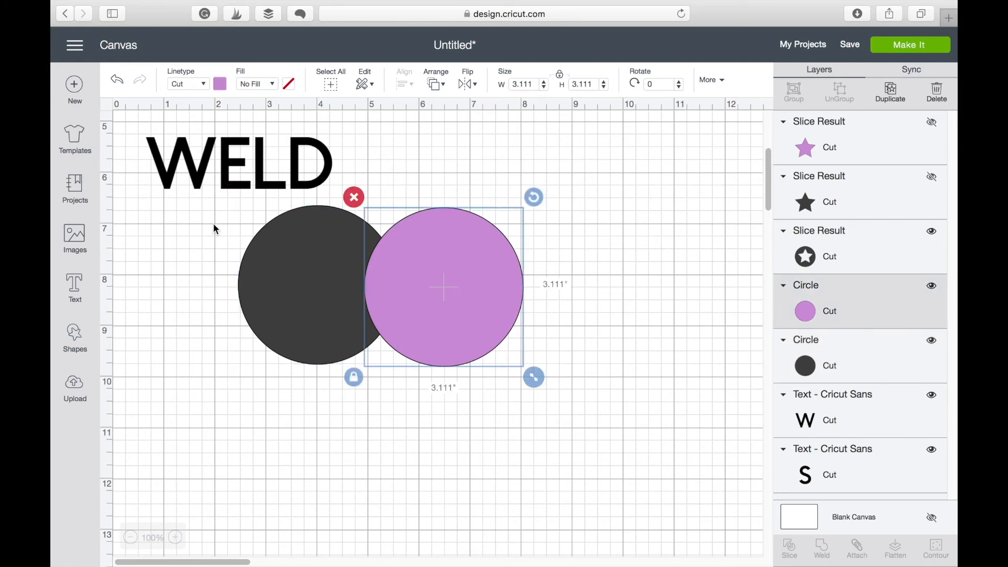
mouse_move(295, 368)
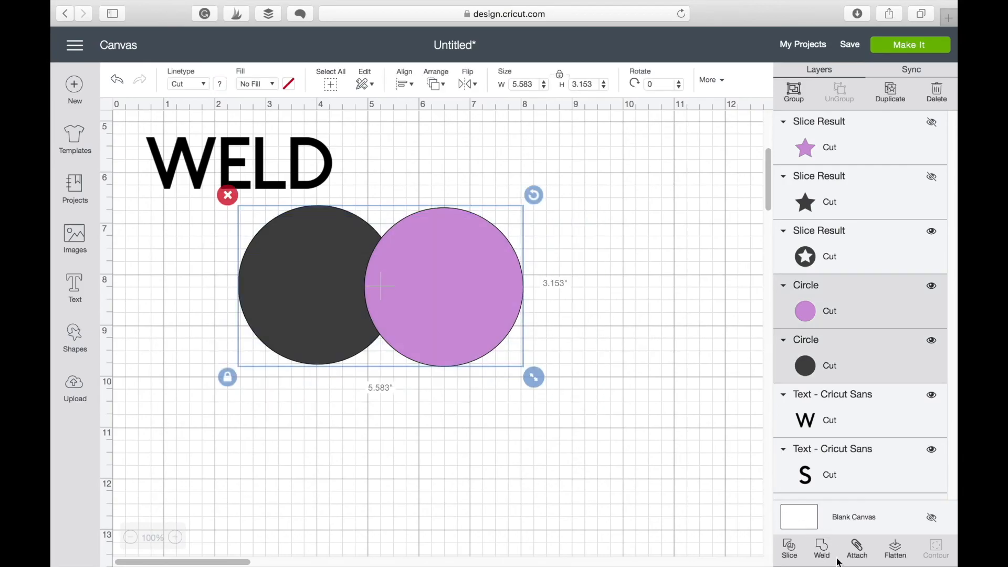
Weld the two overlapping circles into a single dark Weld Result shape and select it
click(821, 548)
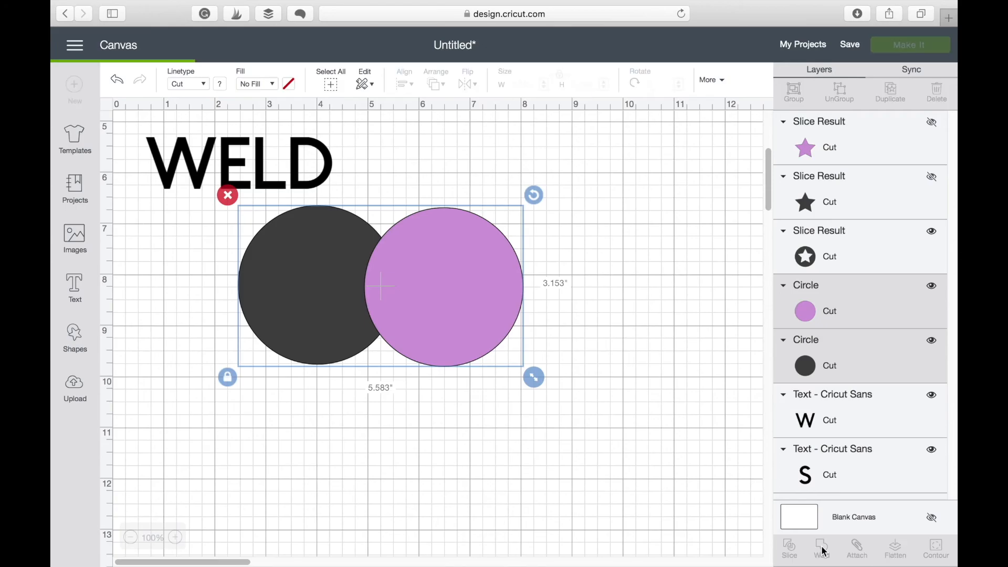
click(820, 549)
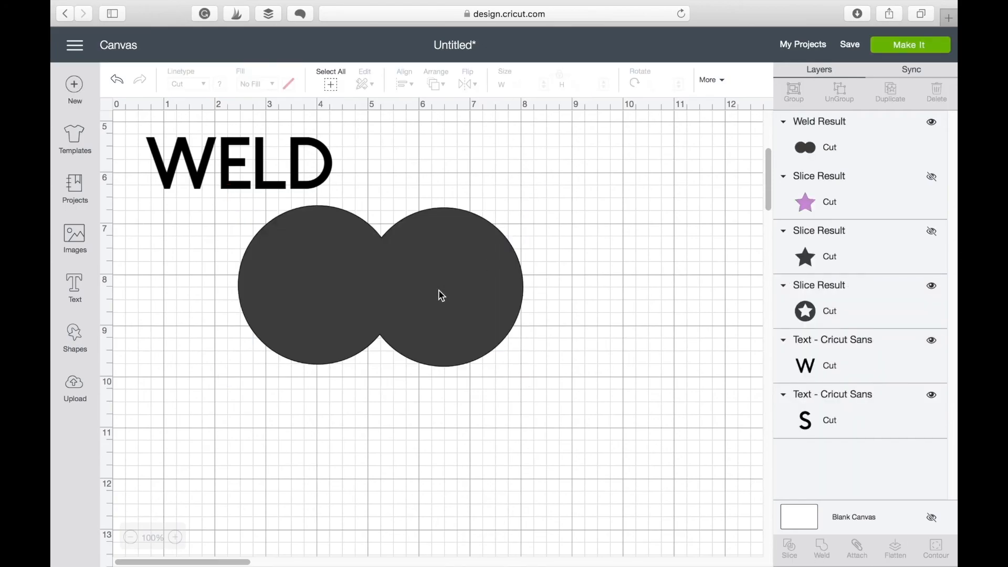
click(442, 295)
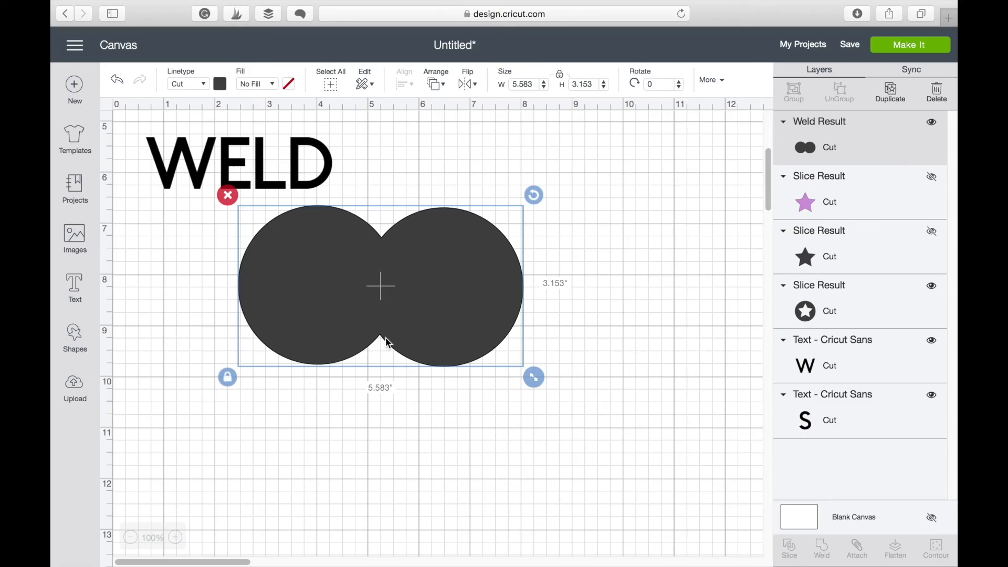